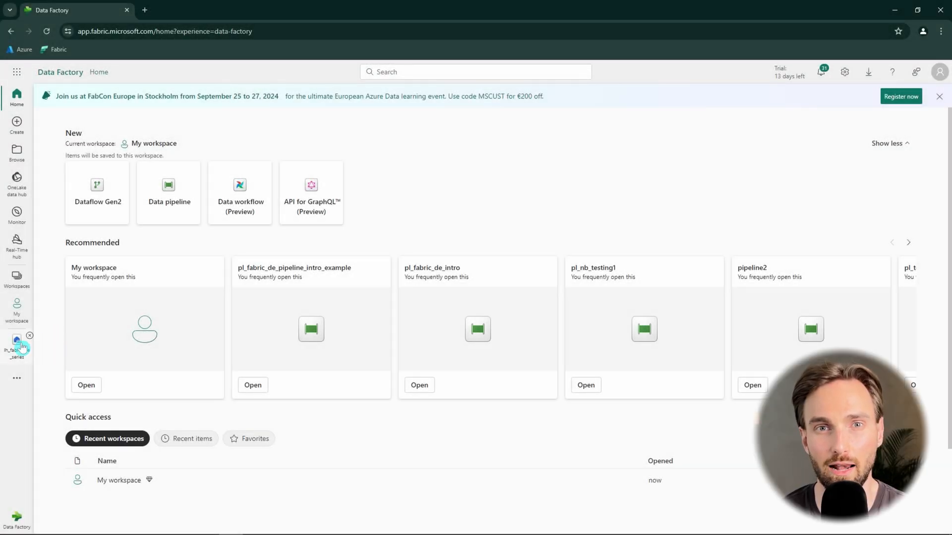
# Preview movies_file.csv in the lh_fabric_de_series lakehouse under fabric_de_series_011
pyautogui.click(16, 343)
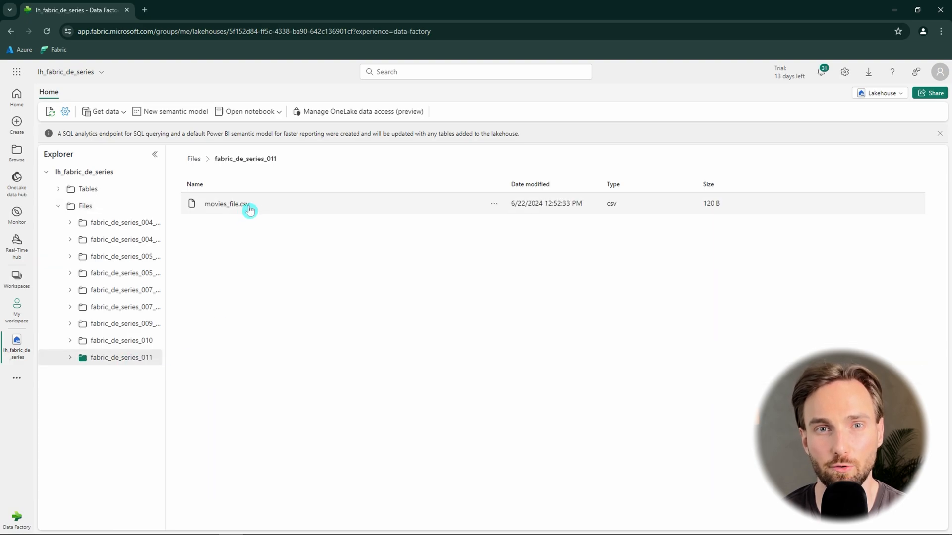
pyautogui.moveTo(261, 207)
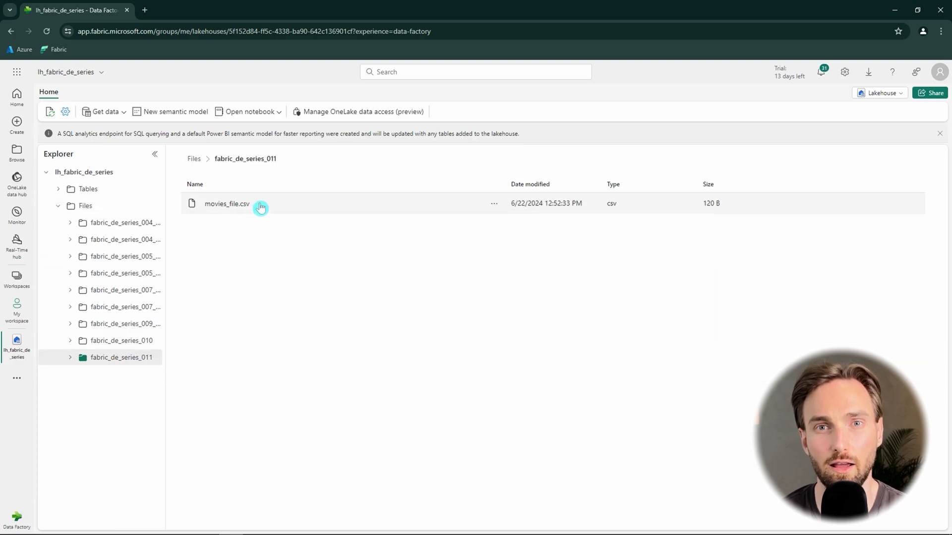
pyautogui.click(226, 203)
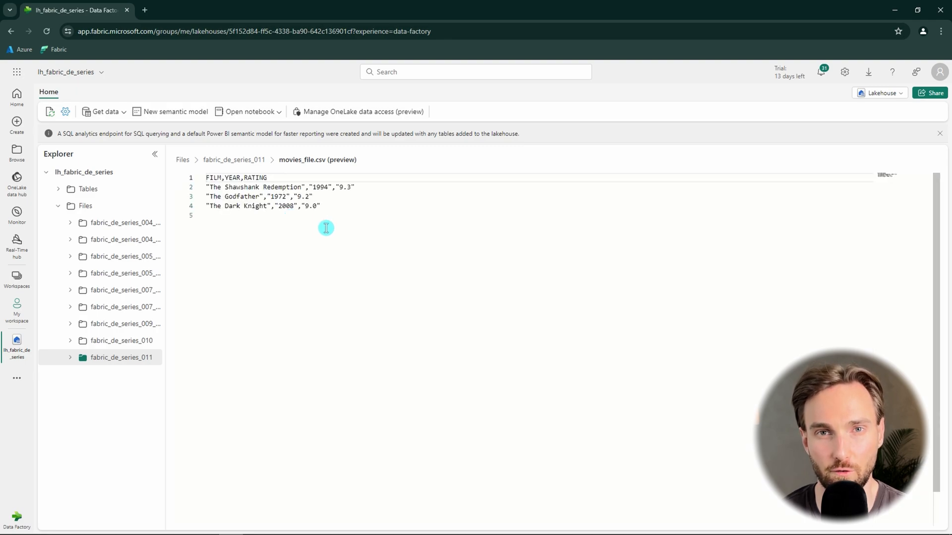
pyautogui.moveTo(299, 244)
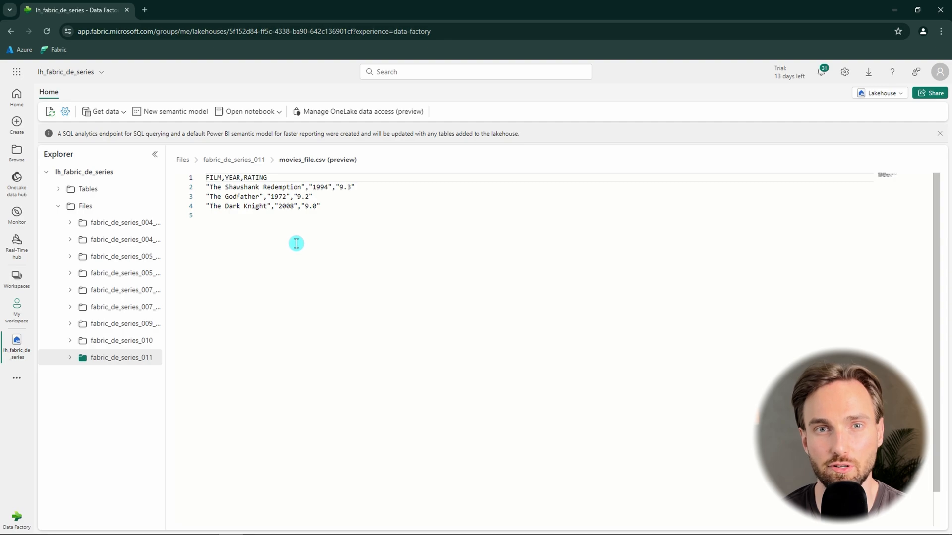
pyautogui.moveTo(38, 239)
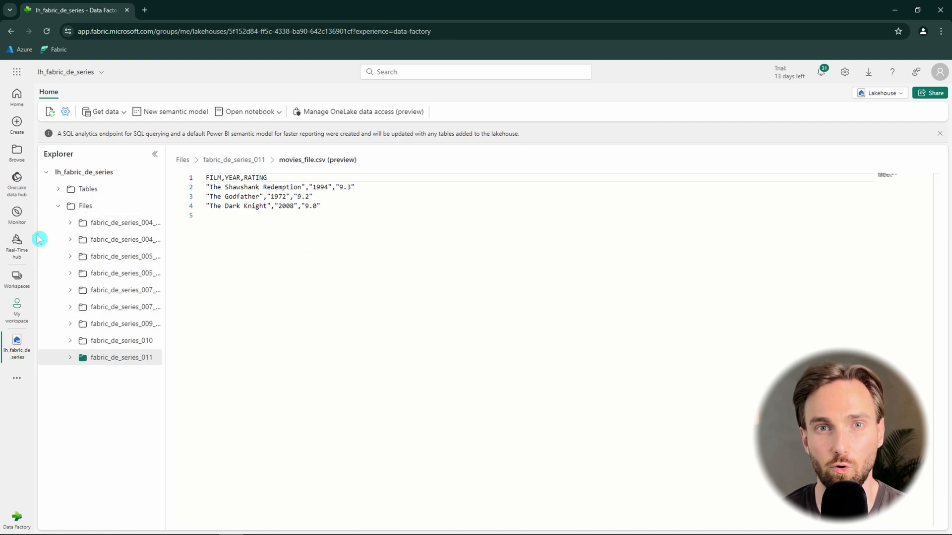
pyautogui.moveTo(28, 128)
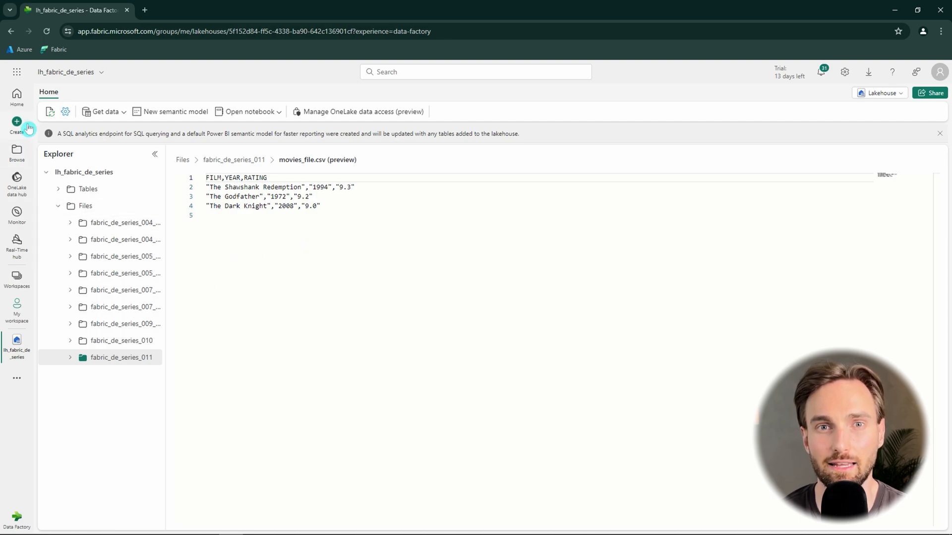
# Create a data pipeline named pl_fabric_de_series_011_get_metadata and show its activity list
pyautogui.click(17, 126)
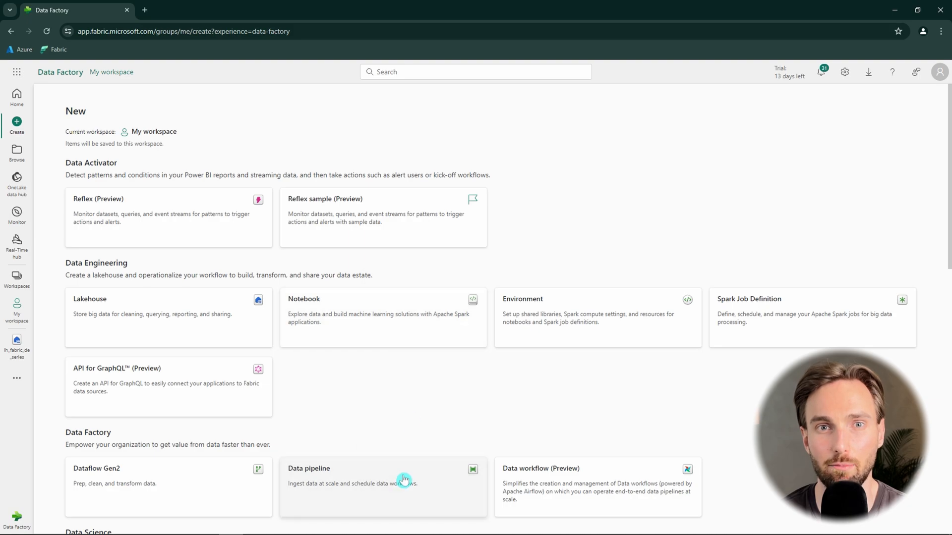
pyautogui.click(383, 486)
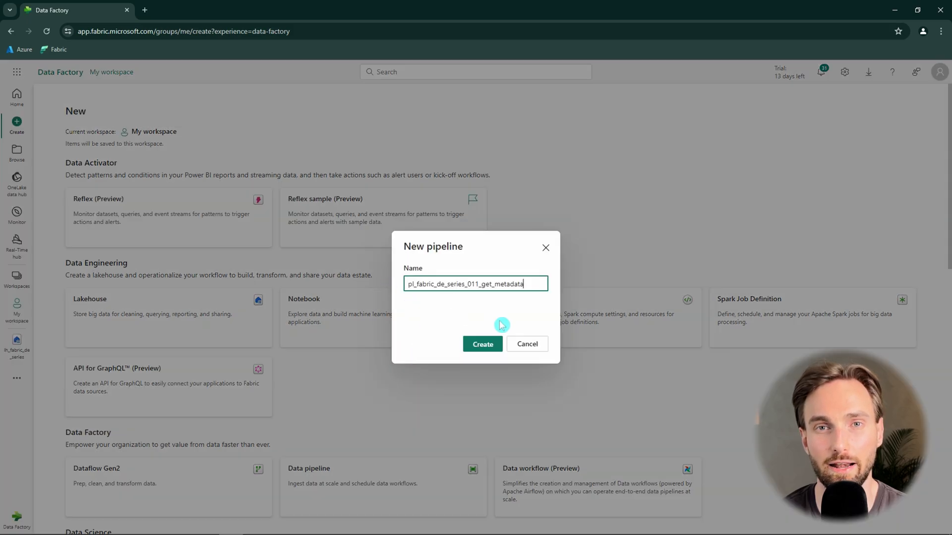
pyautogui.click(482, 344)
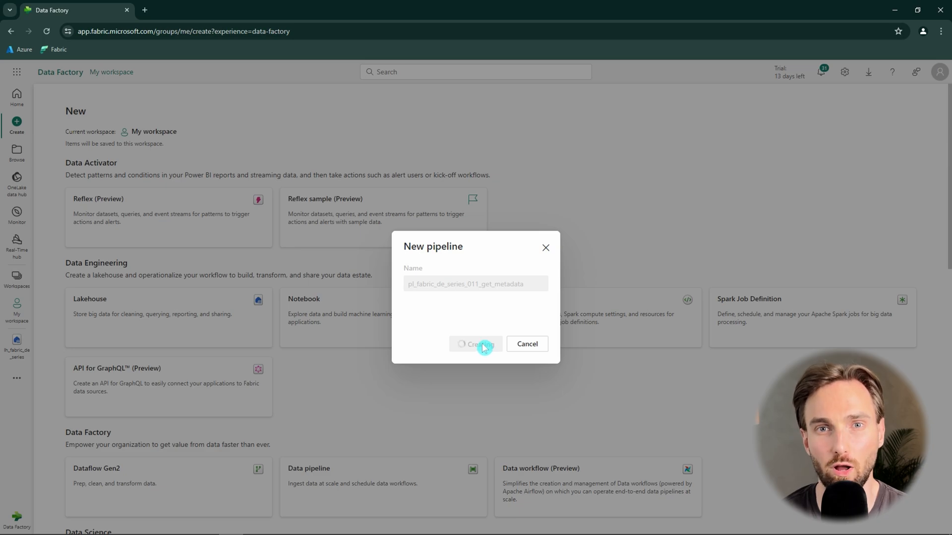
pyautogui.click(475, 344)
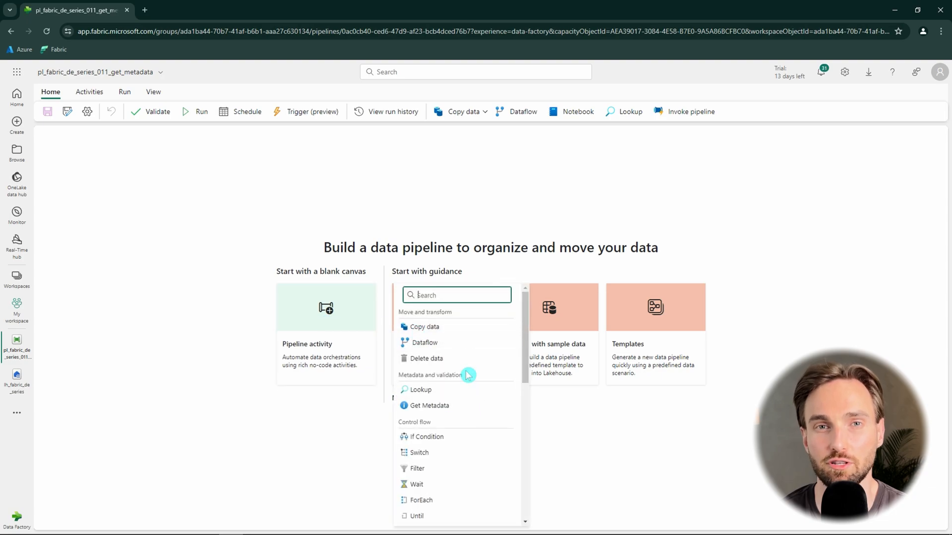
# Add a Get Metadata1 activity and place it at the canvas centre
pyautogui.click(430, 406)
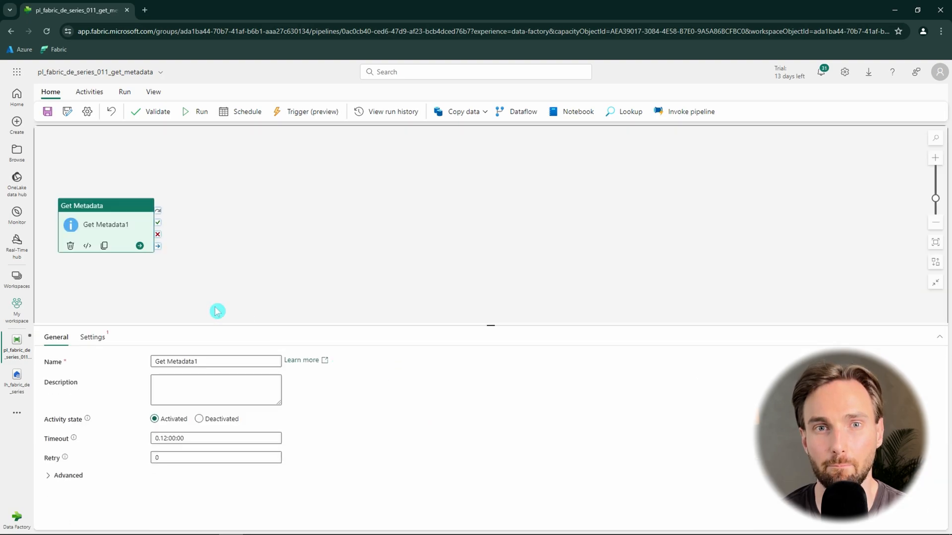
pyautogui.moveTo(106, 206); pyautogui.dragTo(195, 219)
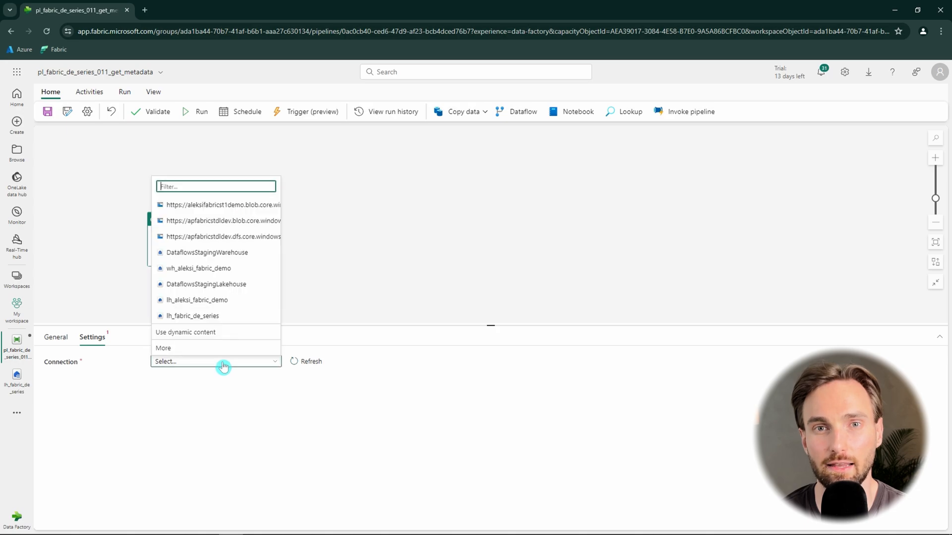
pyautogui.moveTo(217, 317)
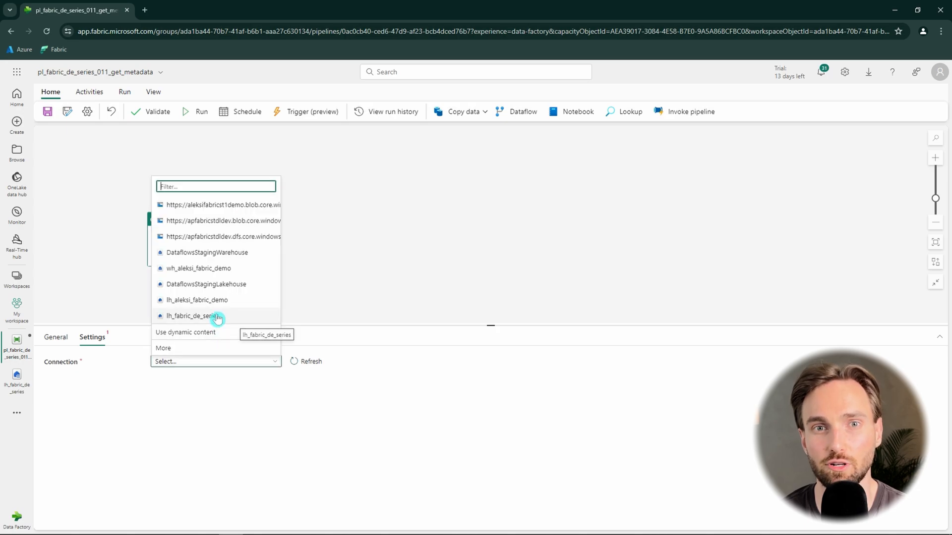
# Point Get Metadata1 at lh_fabric_de_series Files path fabric_de_series_011/movies_file.csv as DelimitedText, with Advanced expanded
pyautogui.click(196, 316)
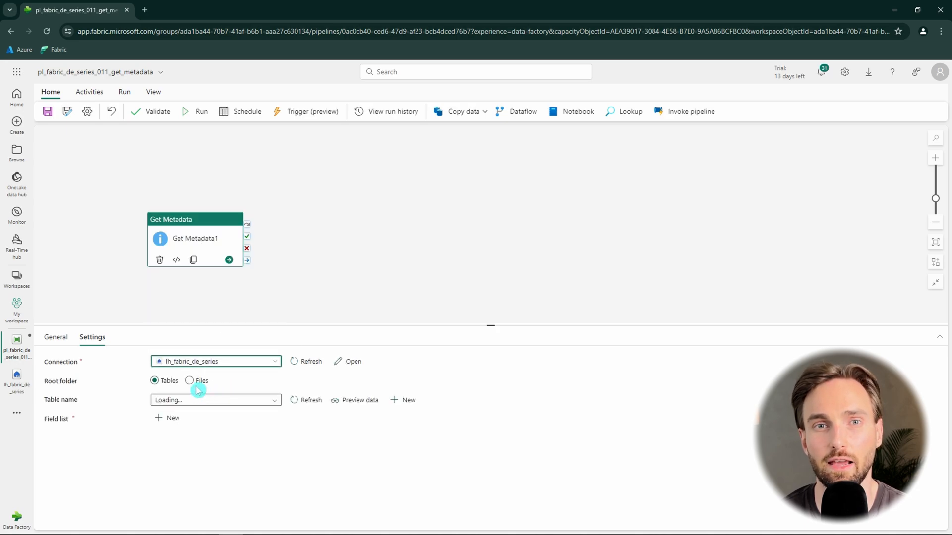
pyautogui.click(191, 381)
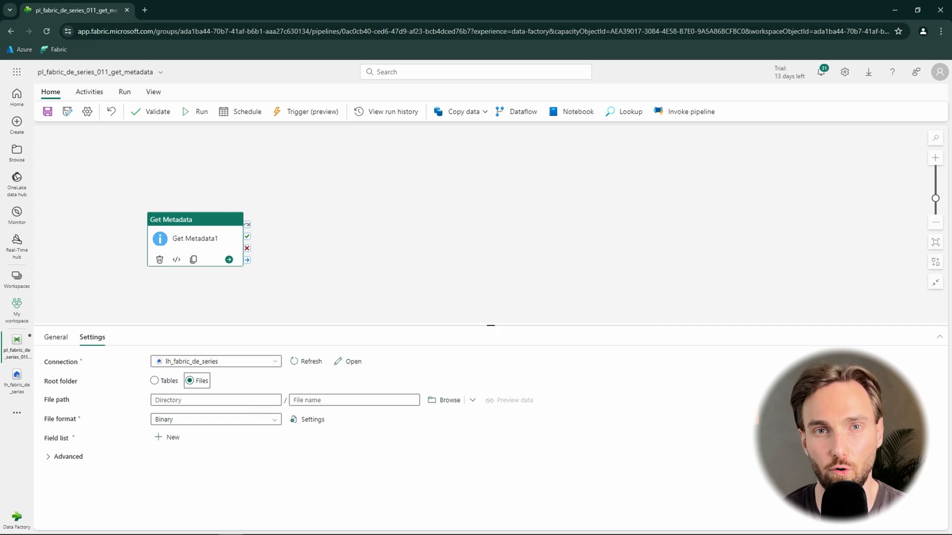
pyautogui.click(216, 399)
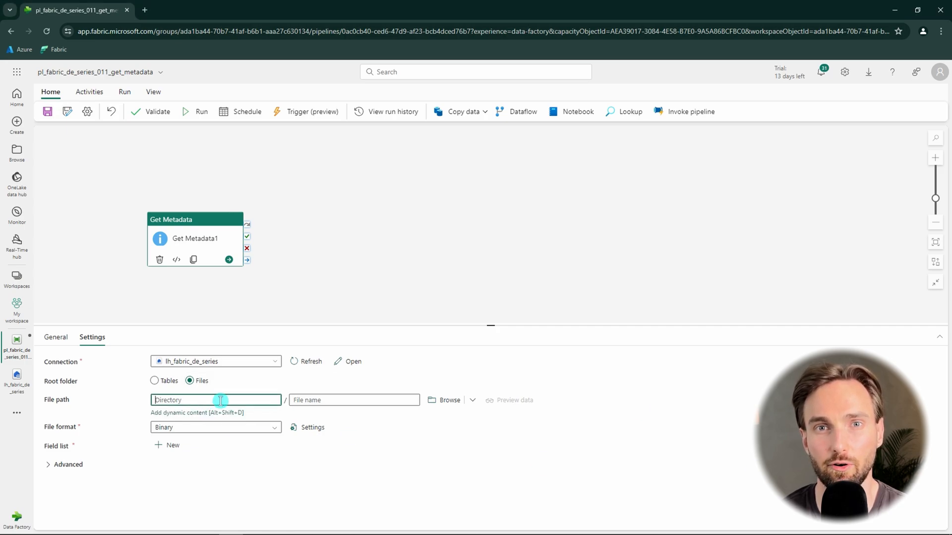
pyautogui.write('fabric_de_series_011')
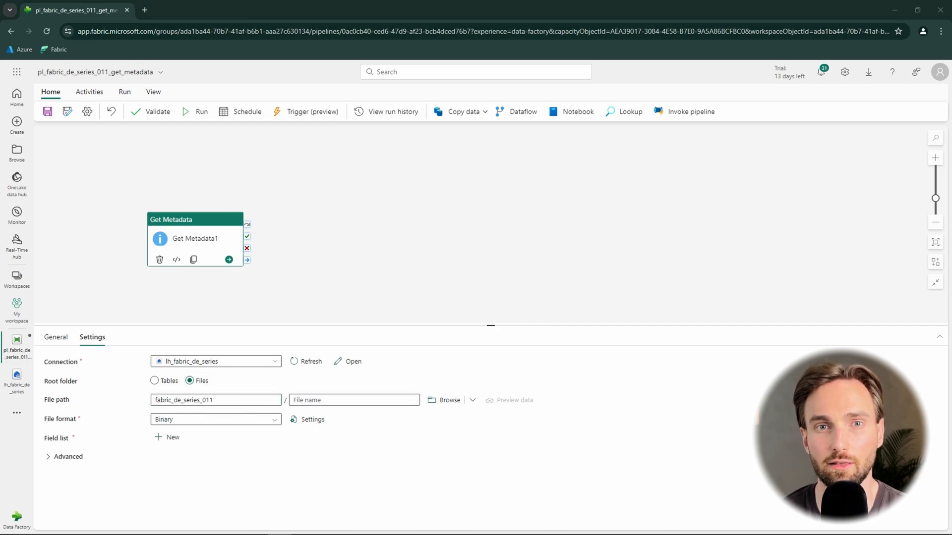
pyautogui.write('movies_file.csv')
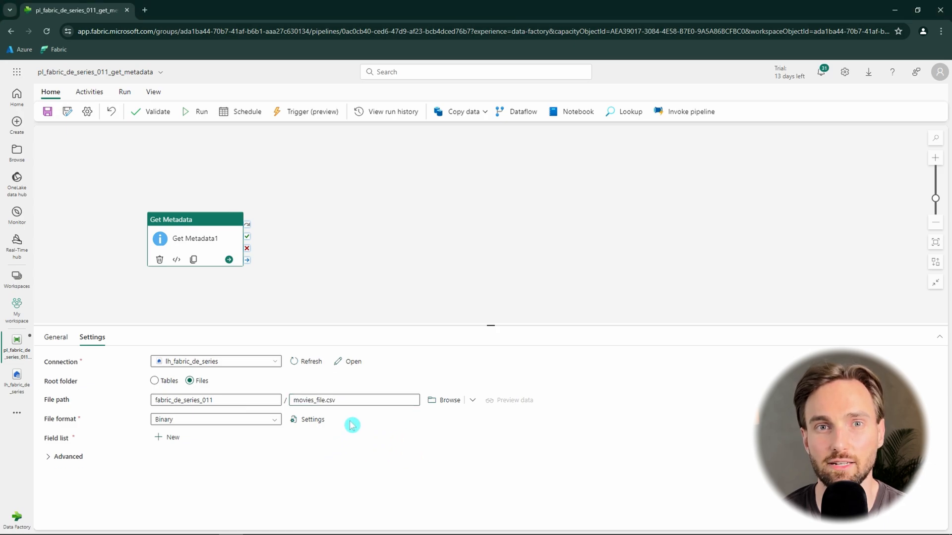
pyautogui.click(215, 419)
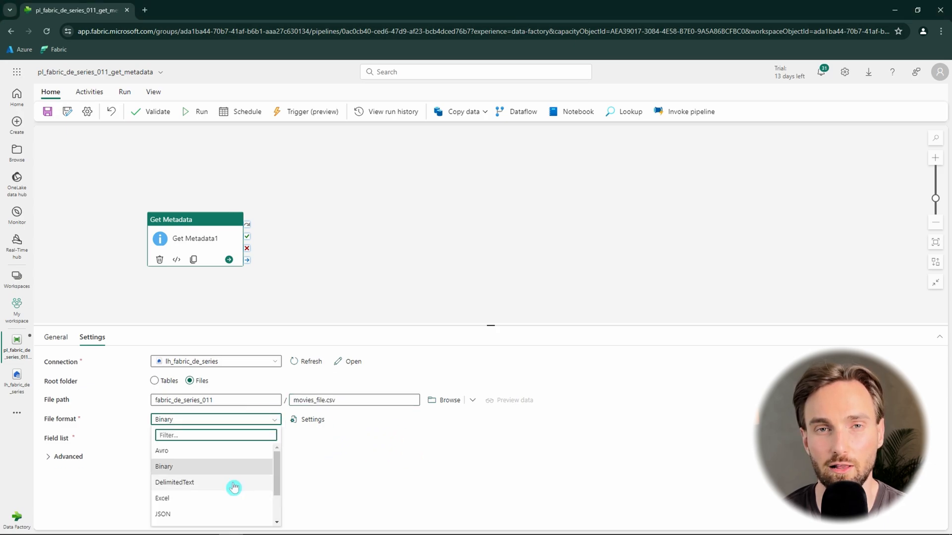
pyautogui.click(175, 482)
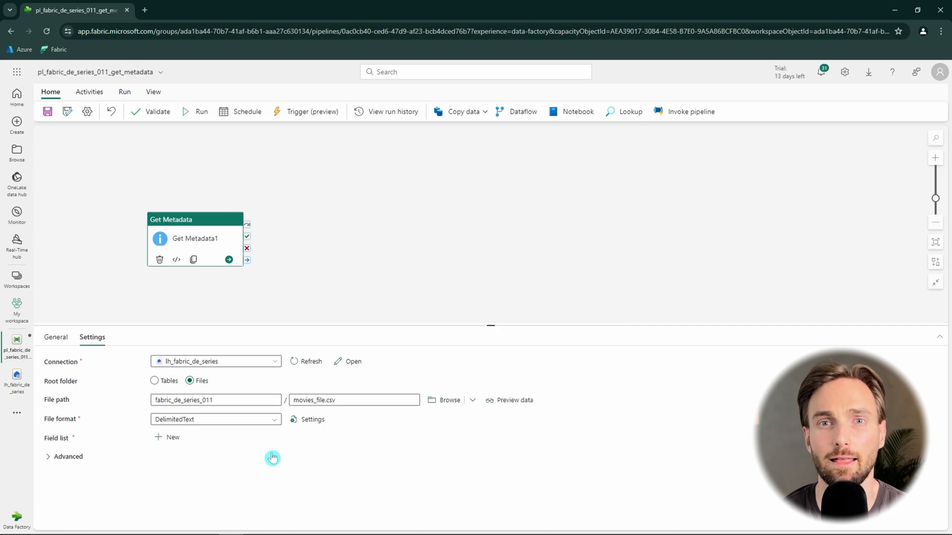
pyautogui.moveTo(279, 448)
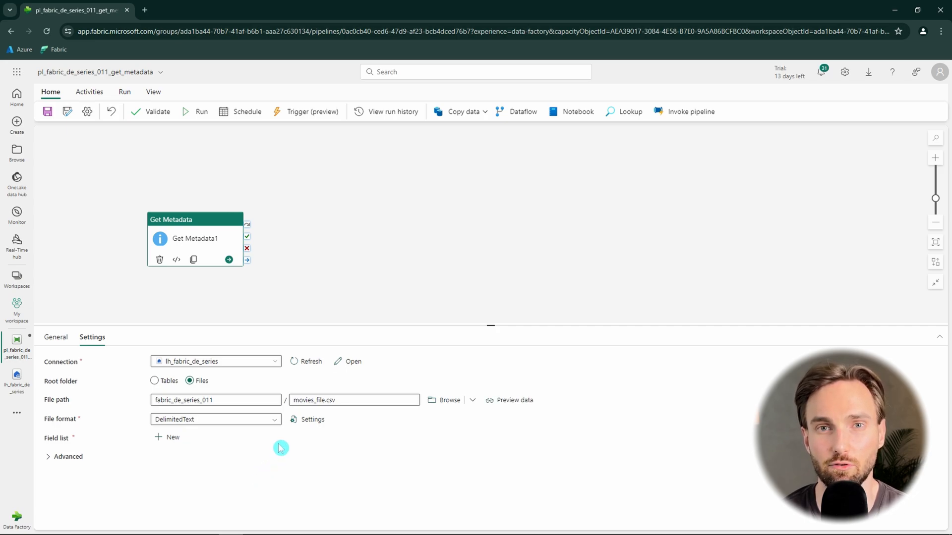
pyautogui.click(67, 456)
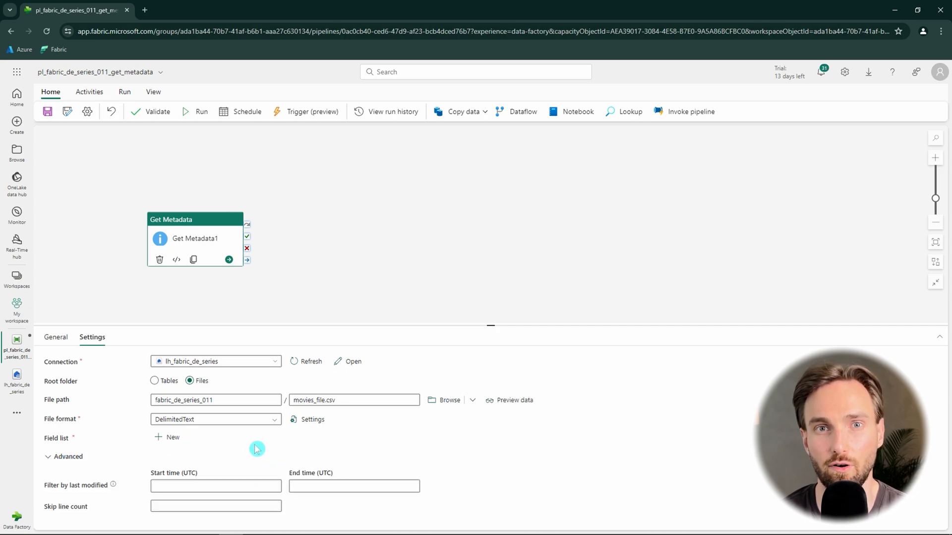
pyautogui.moveTo(226, 448)
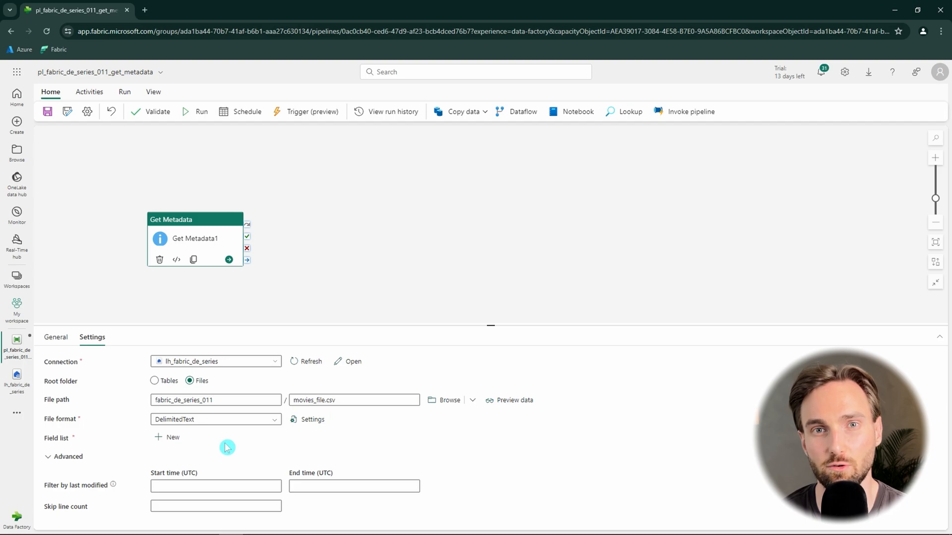
pyautogui.moveTo(208, 442)
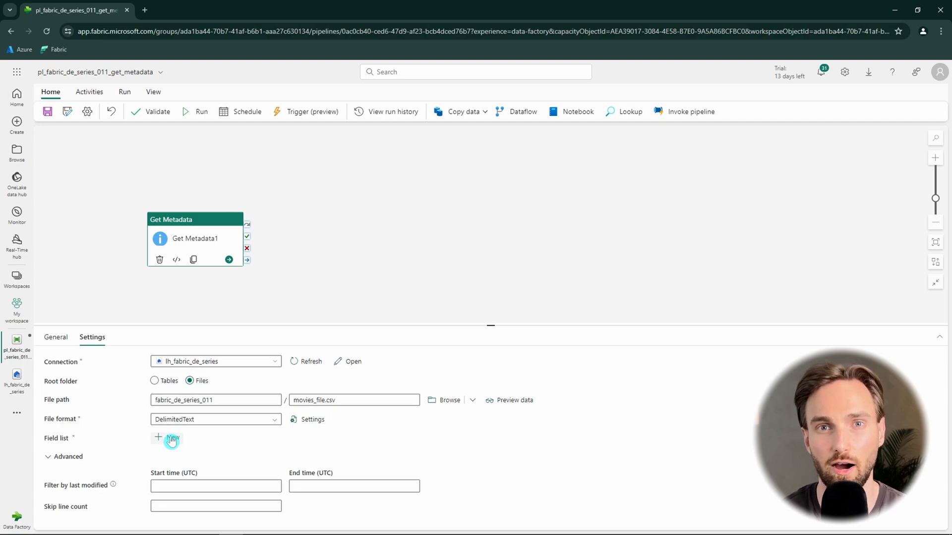
# Request Exists, Last modified and Structure fields in Get Metadata1's field list
pyautogui.click(171, 437)
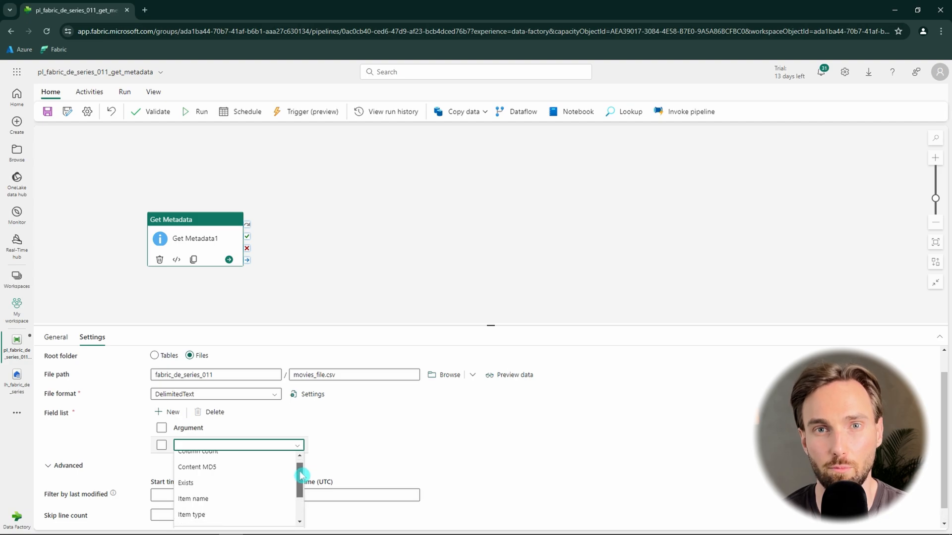
pyautogui.scroll(-3)
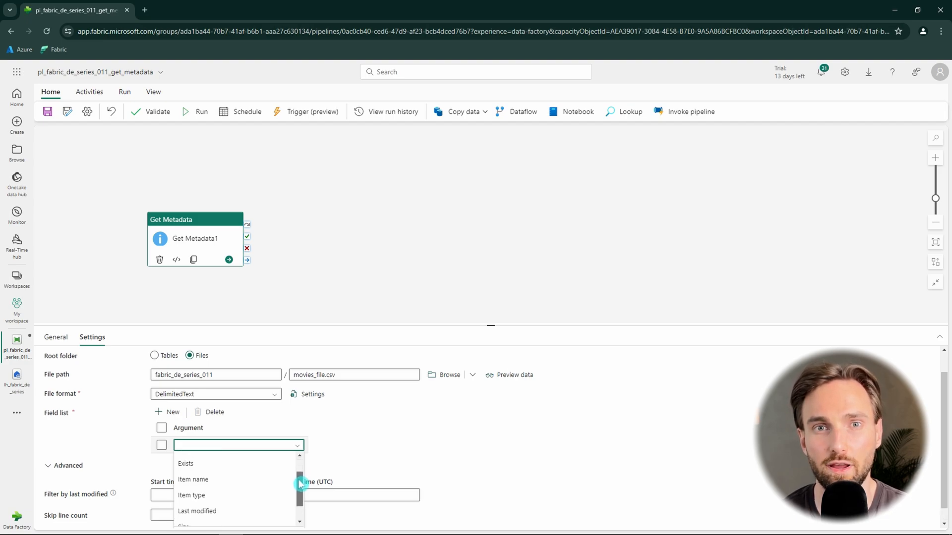
pyautogui.scroll(3)
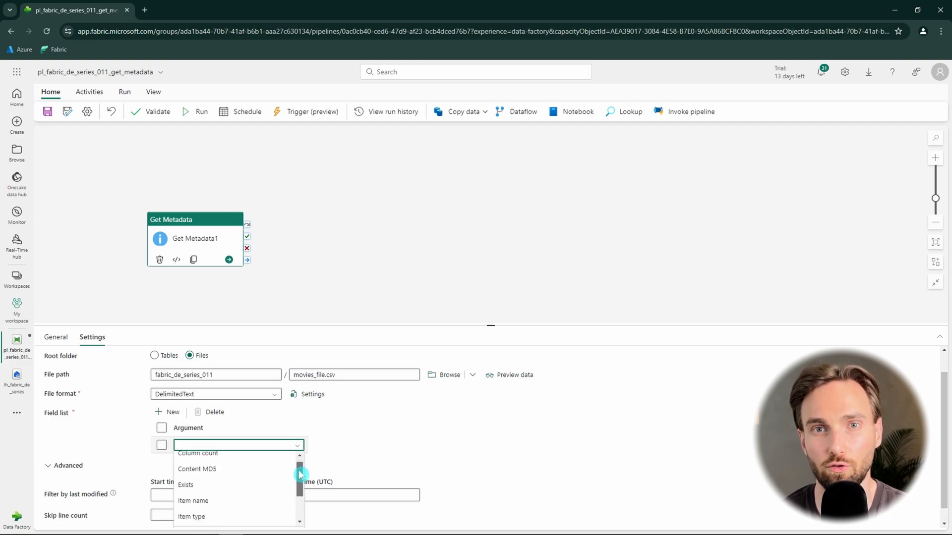
pyautogui.scroll(-3)
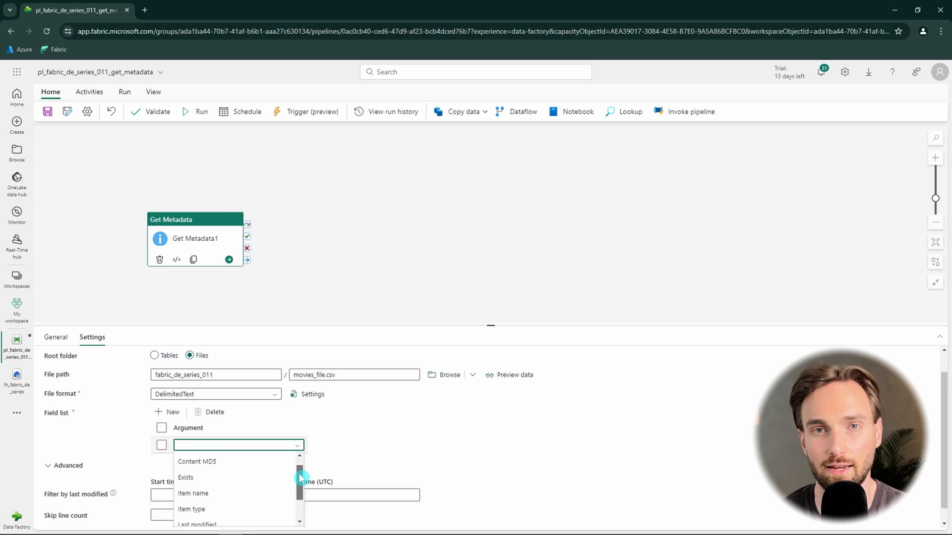
pyautogui.scroll(-3)
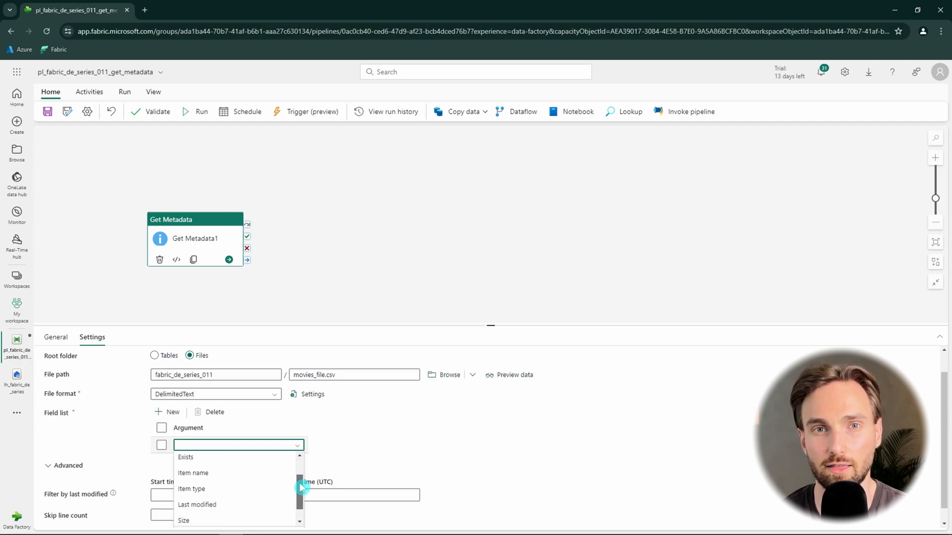
pyautogui.scroll(-3)
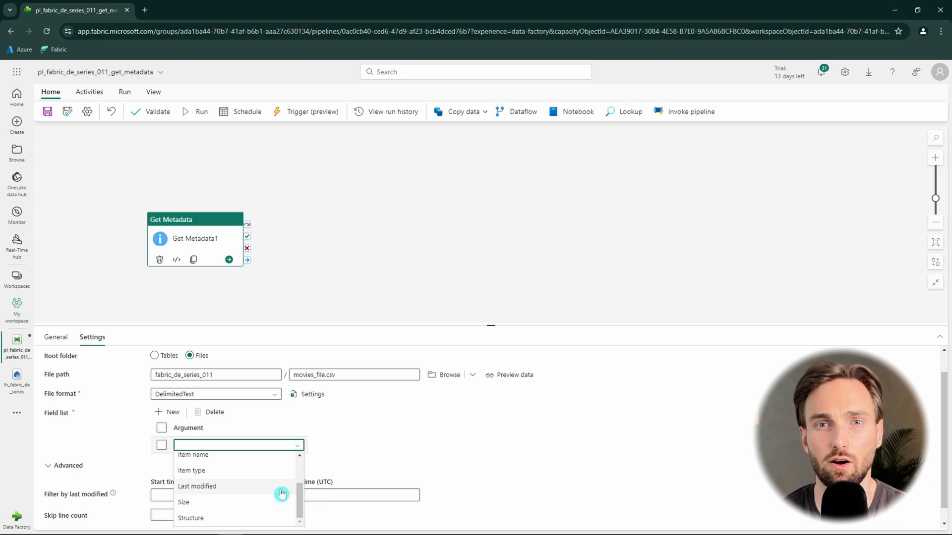
pyautogui.scroll(3)
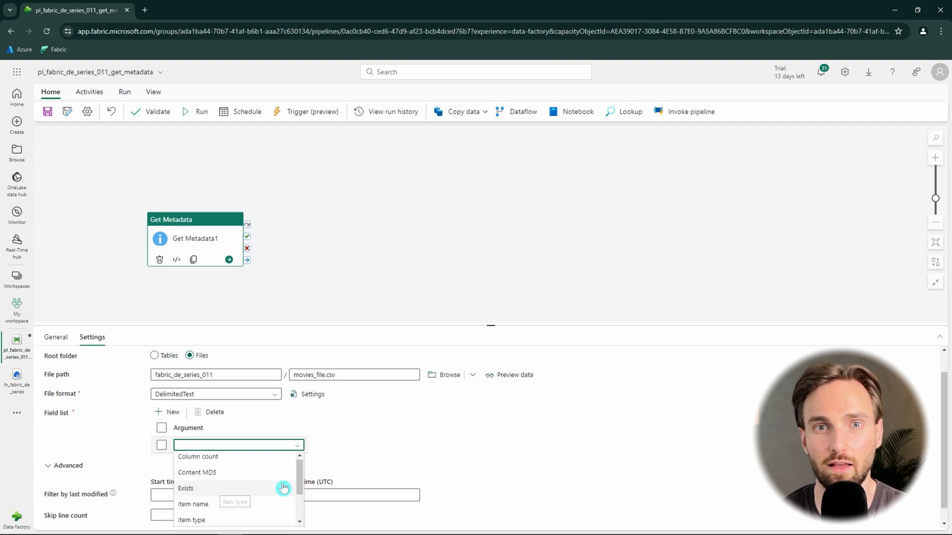
pyautogui.click(185, 488)
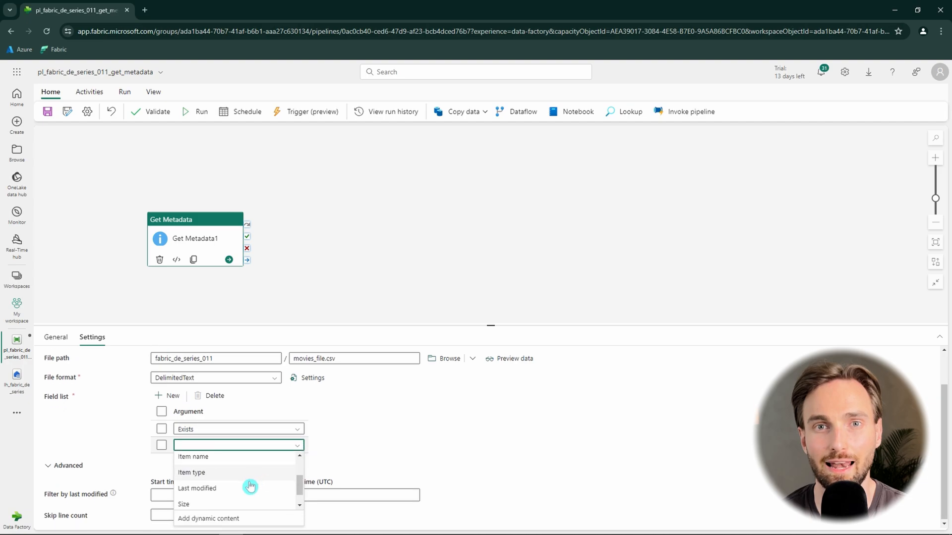
pyautogui.click(196, 488)
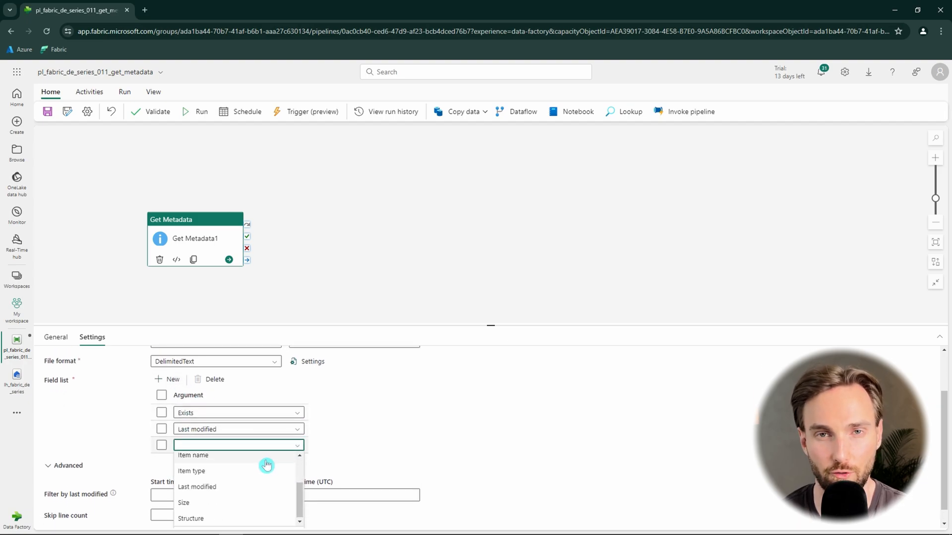
pyautogui.click(190, 519)
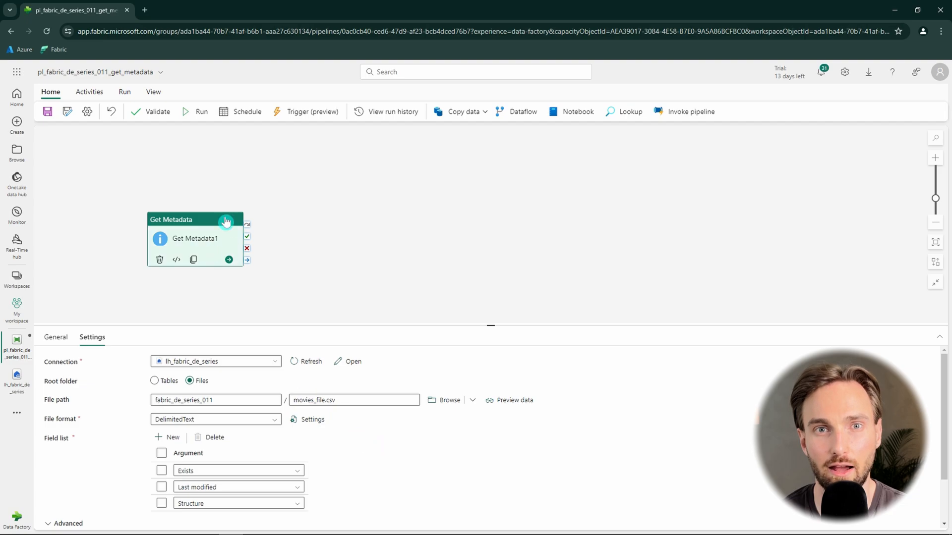
# Save and run the pipeline, then refresh the Output to see Get Metadata1 succeeded
pyautogui.click(202, 112)
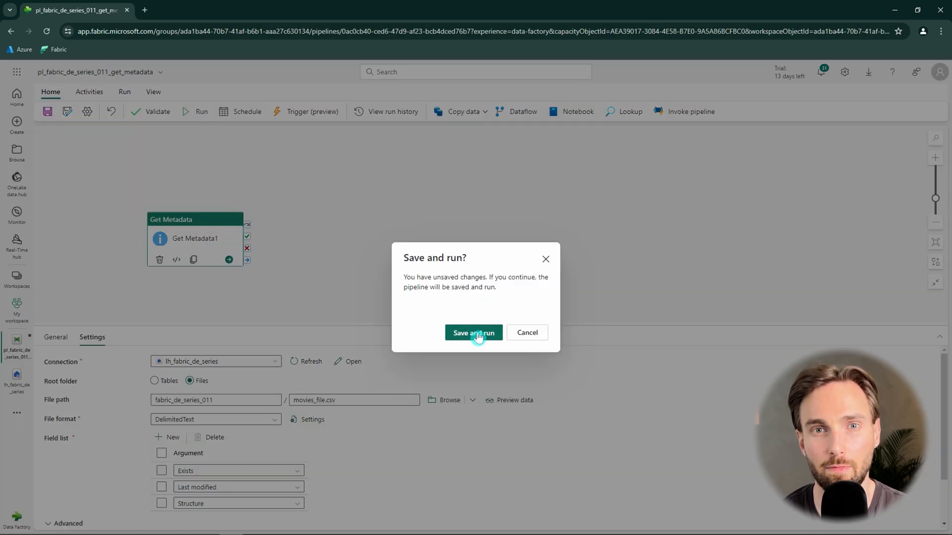
pyautogui.click(474, 333)
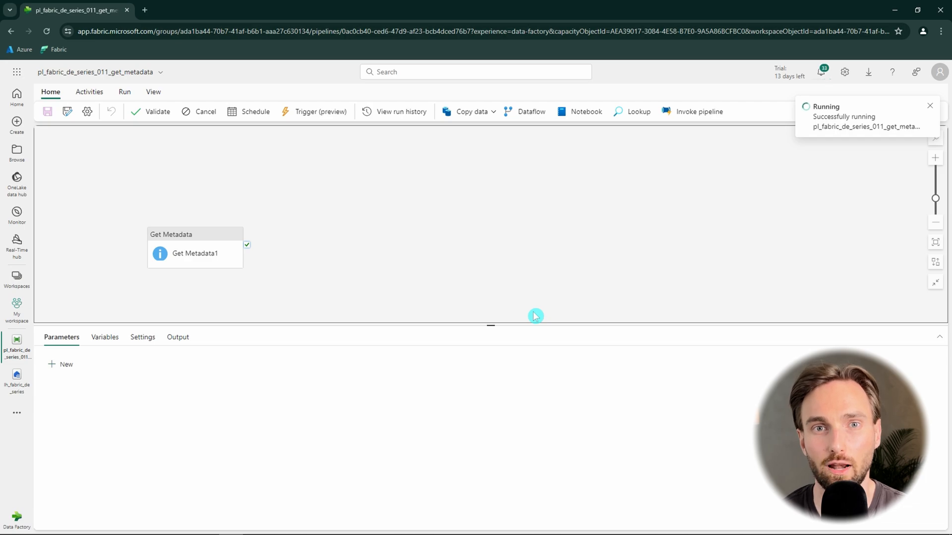
pyautogui.click(178, 337)
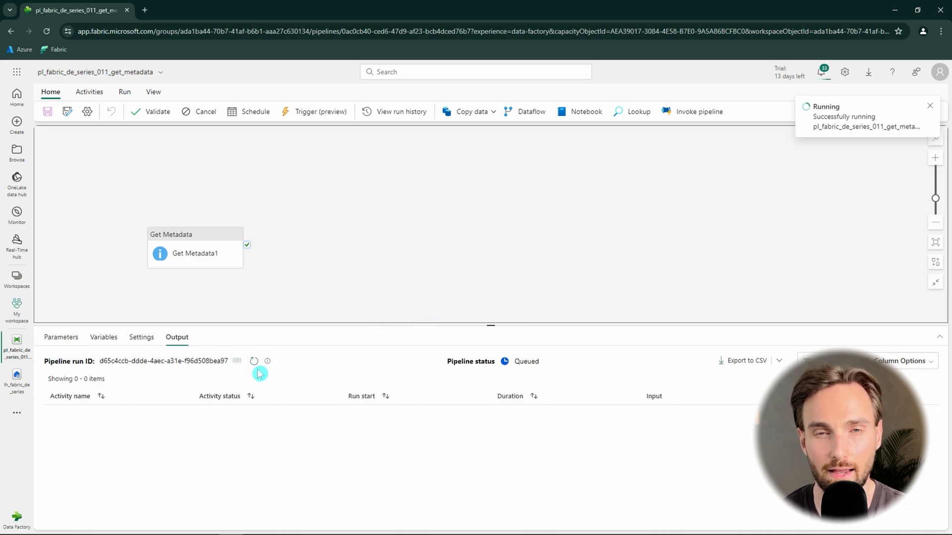
pyautogui.click(254, 361)
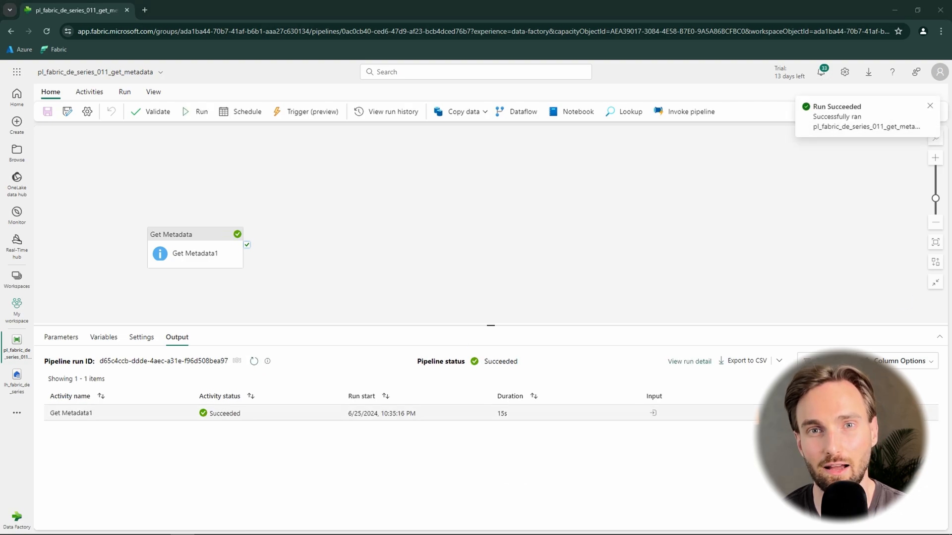
# Expand Get Metadata1's output and highlight the exists and lastModified values
pyautogui.click(654, 412)
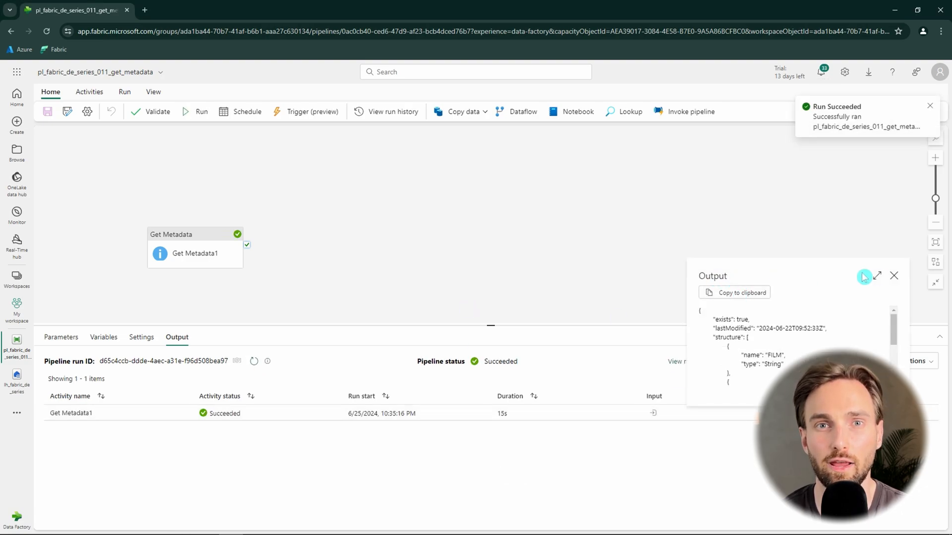
pyautogui.click(876, 276)
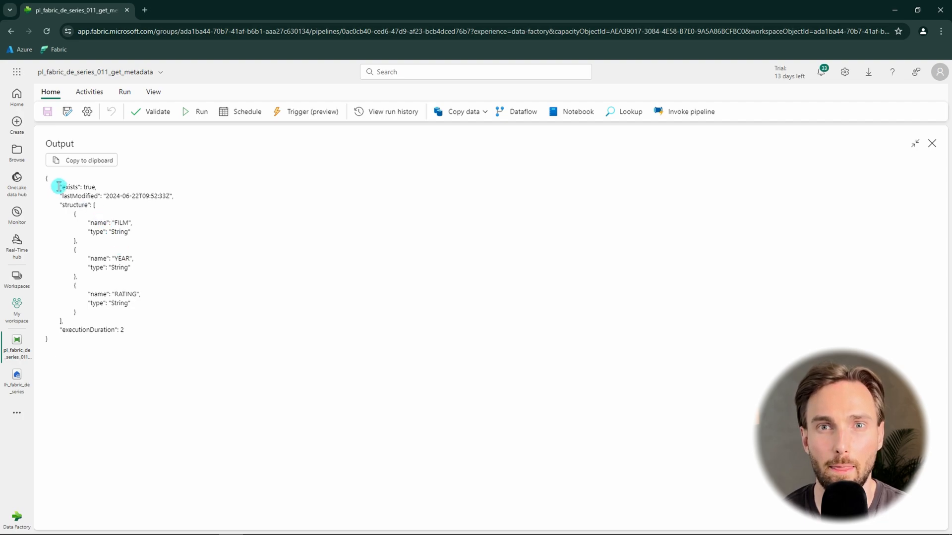
pyautogui.doubleClick(77, 188)
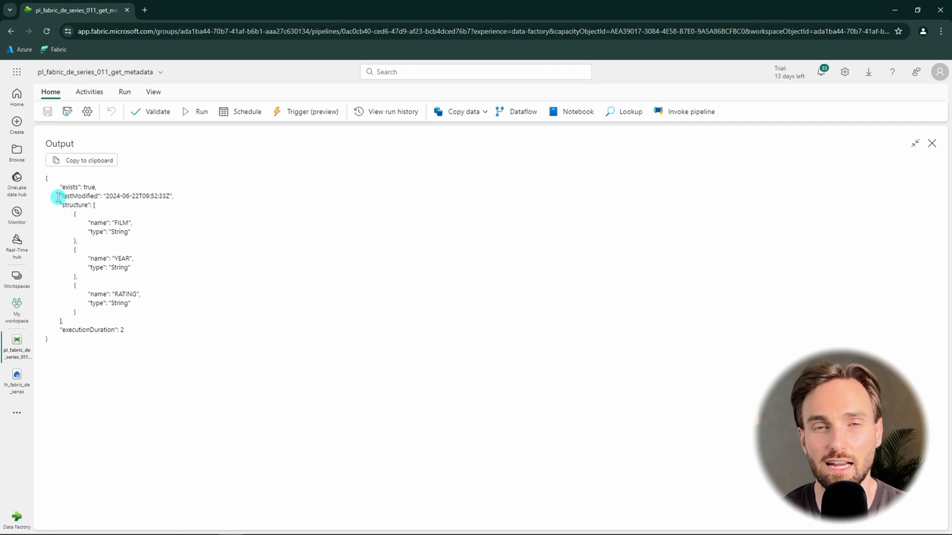
pyautogui.doubleClick(80, 196)
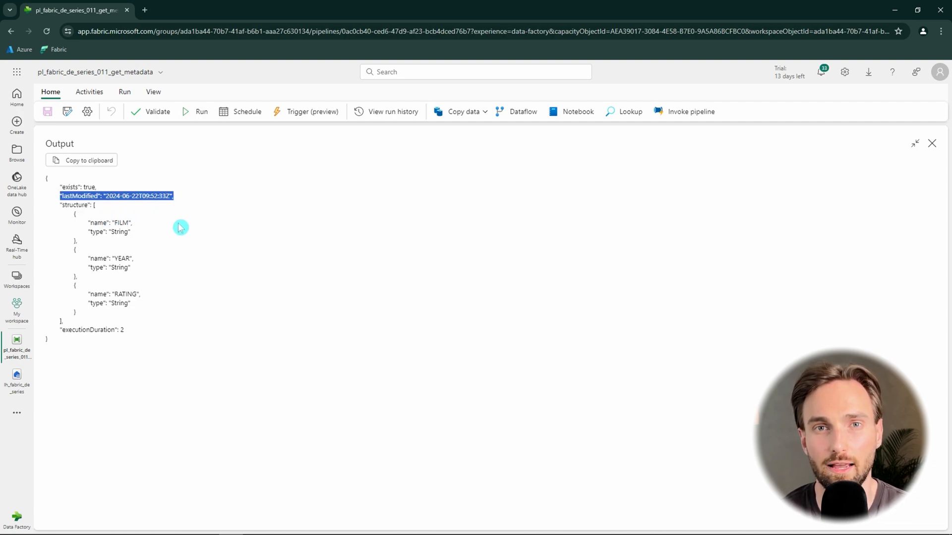
pyautogui.moveTo(194, 232)
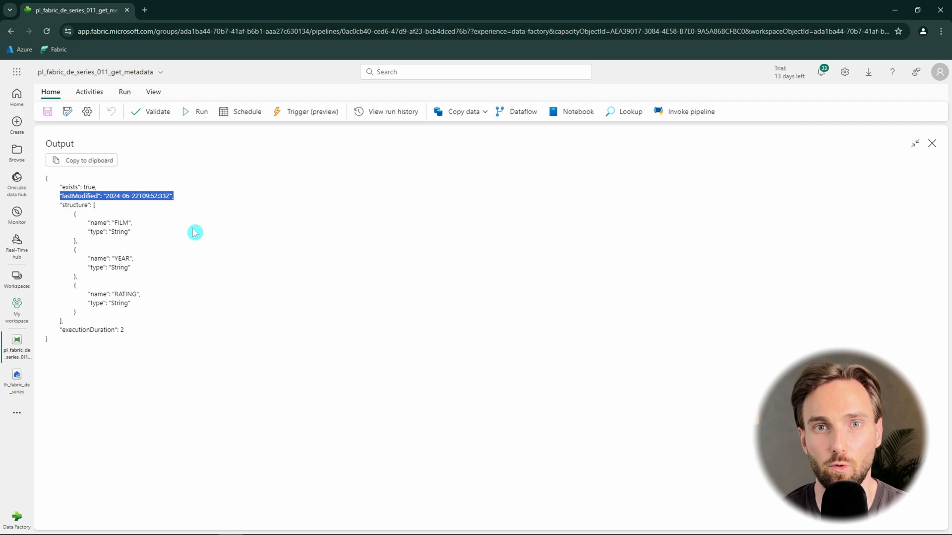
pyautogui.moveTo(168, 224)
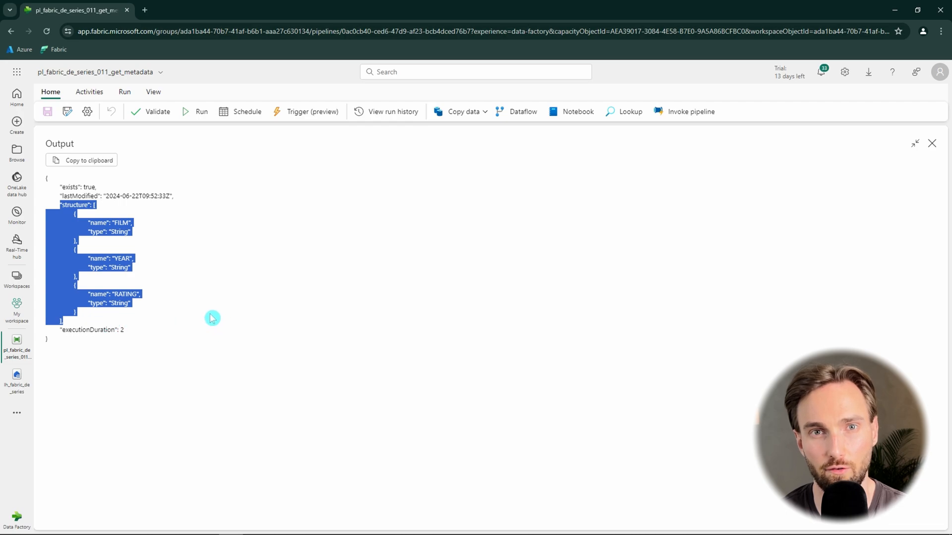
pyautogui.moveTo(216, 303)
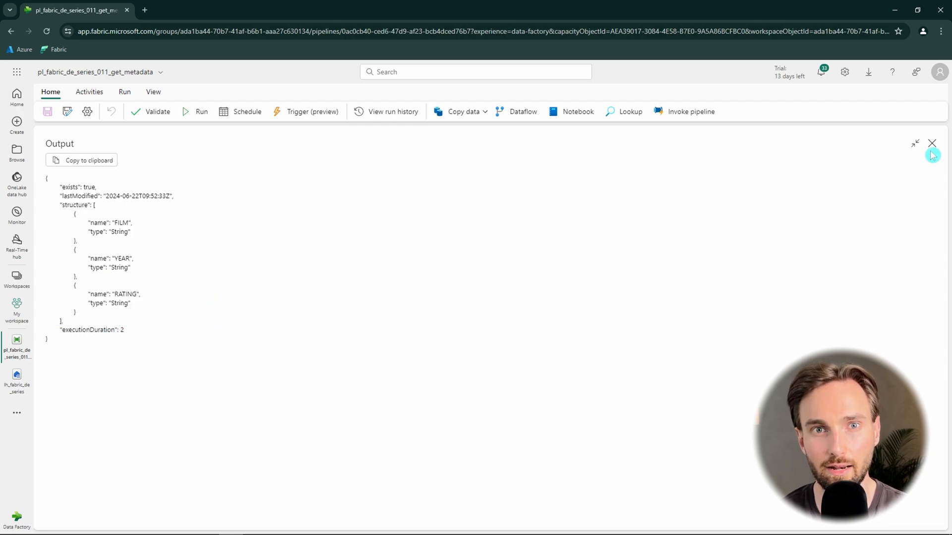
# Add an If Condition1 after Get Metadata1 on success and show its branch settings
pyautogui.click(931, 143)
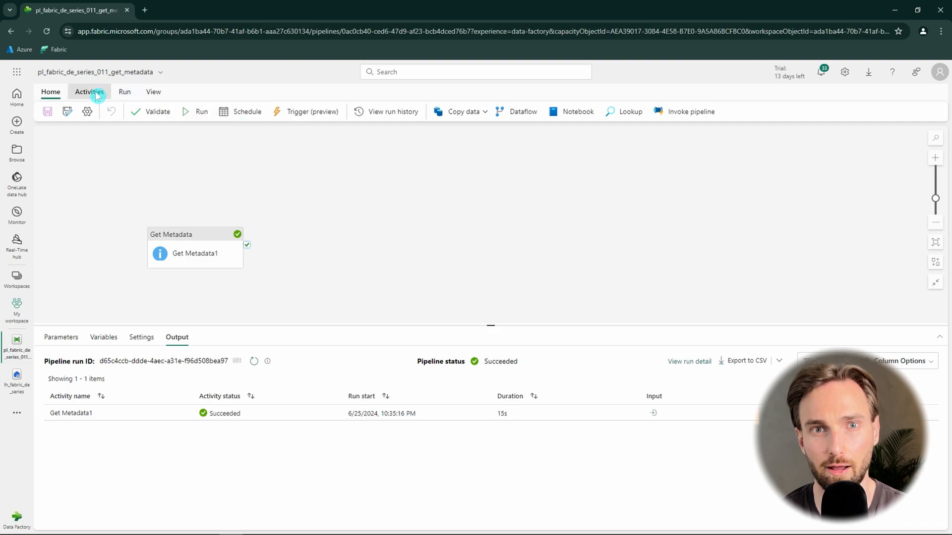
pyautogui.click(545, 112)
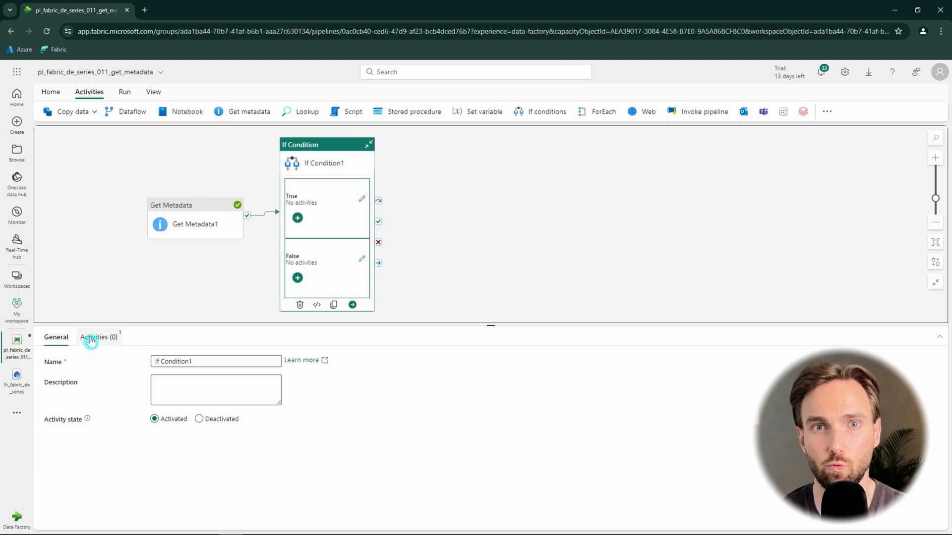
pyautogui.click(96, 337)
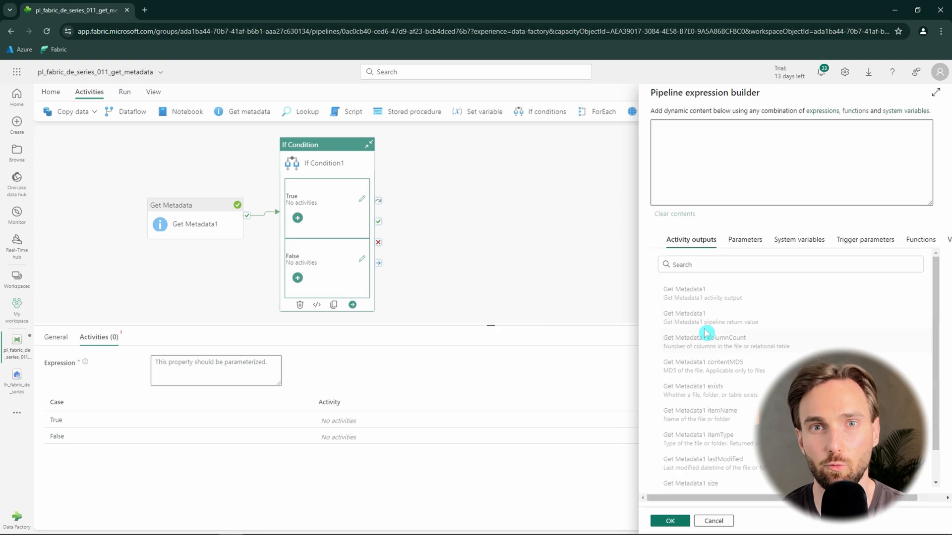
pyautogui.moveTo(710, 363)
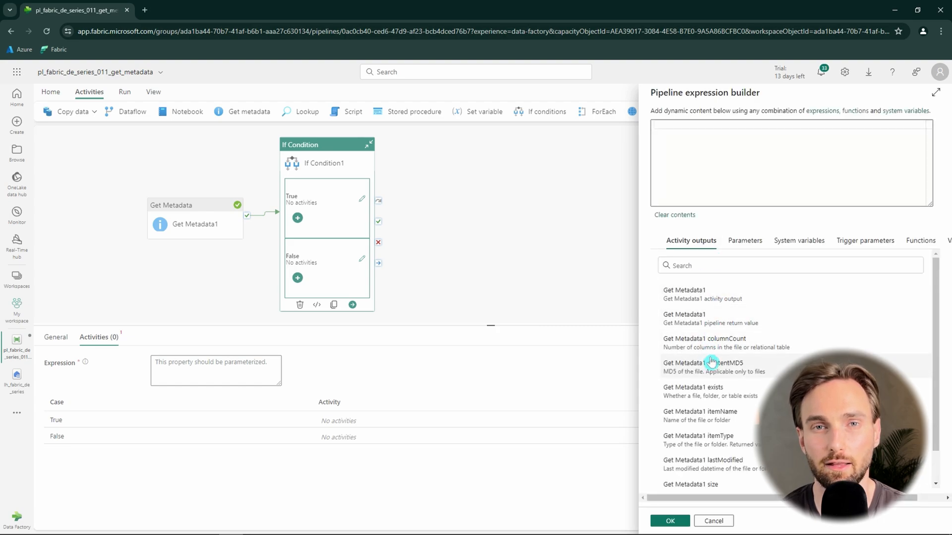
pyautogui.scroll(-3)
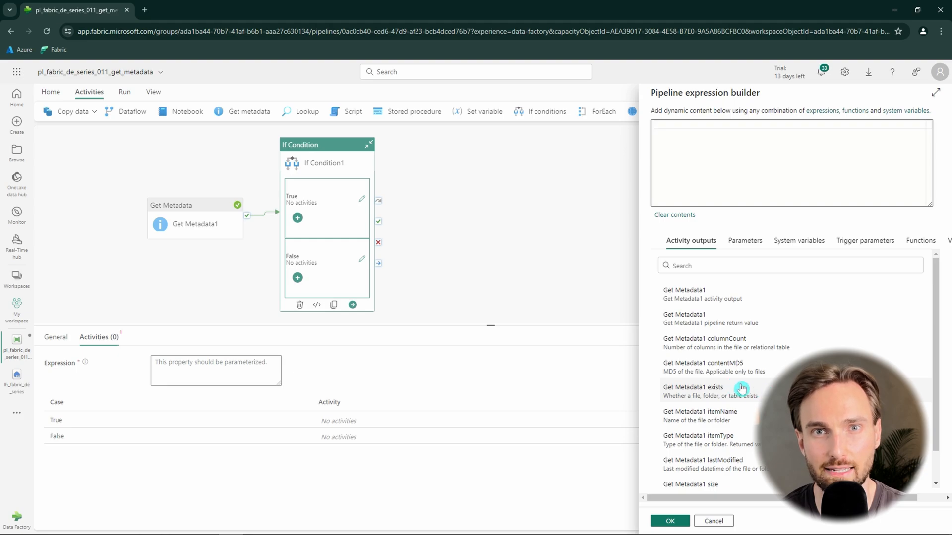
pyautogui.moveTo(710, 396)
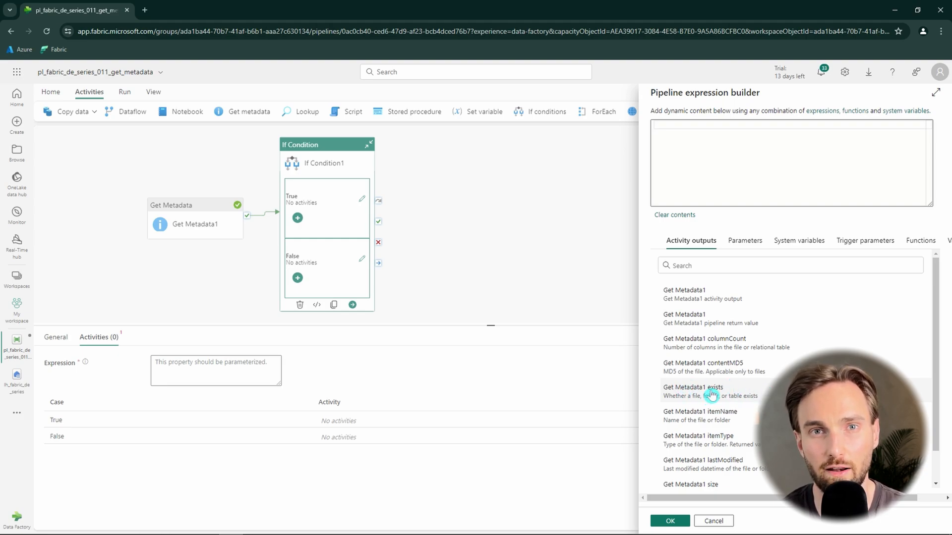
pyautogui.moveTo(709, 392)
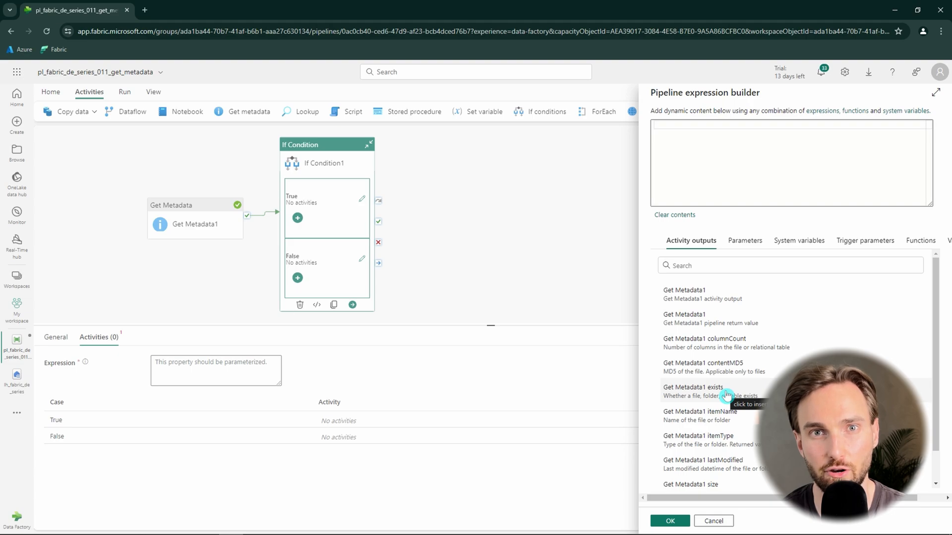
pyautogui.click(693, 387)
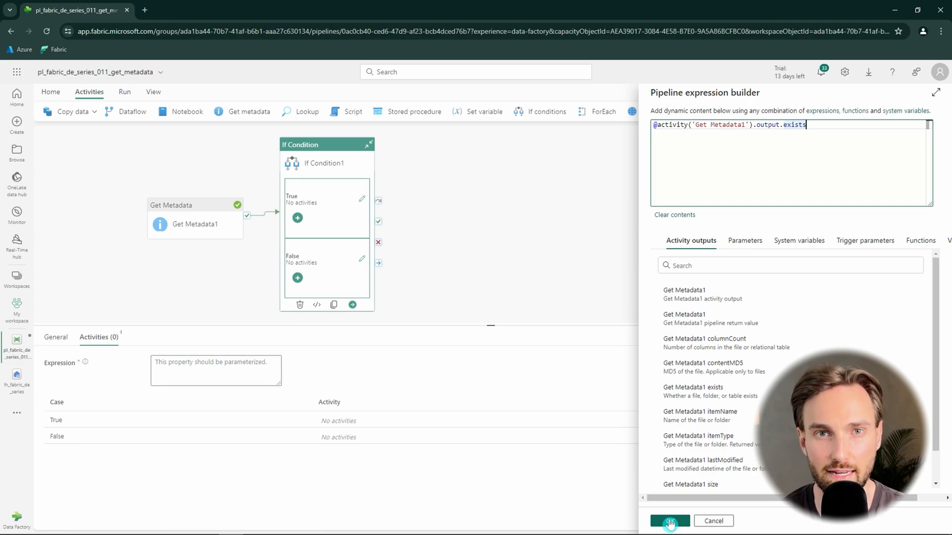
pyautogui.click(669, 520)
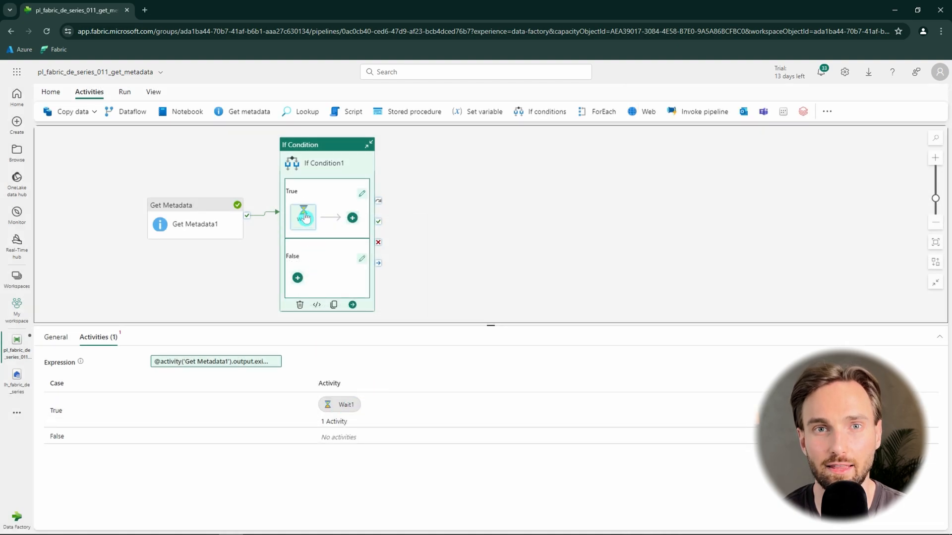
# Add a Wait activity to If Condition1's False branch
pyautogui.click(304, 217)
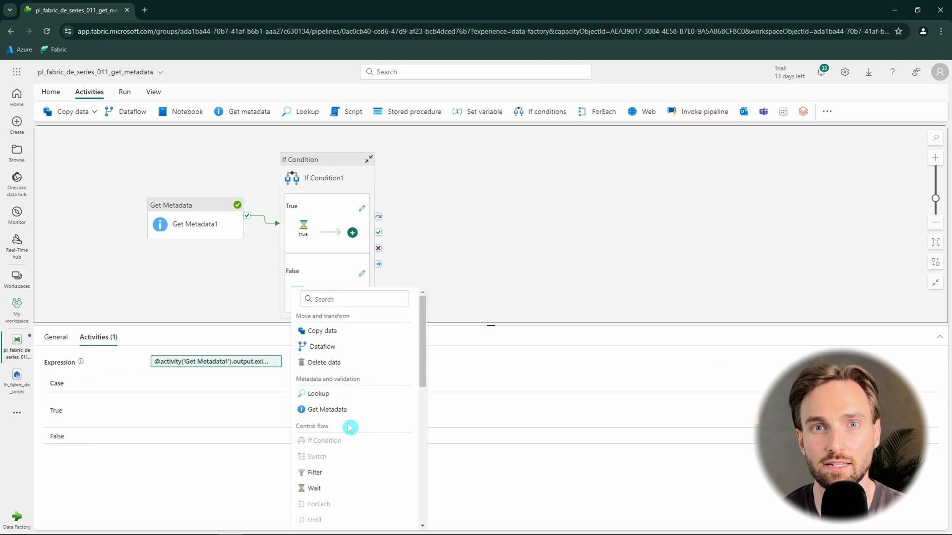
pyautogui.click(314, 488)
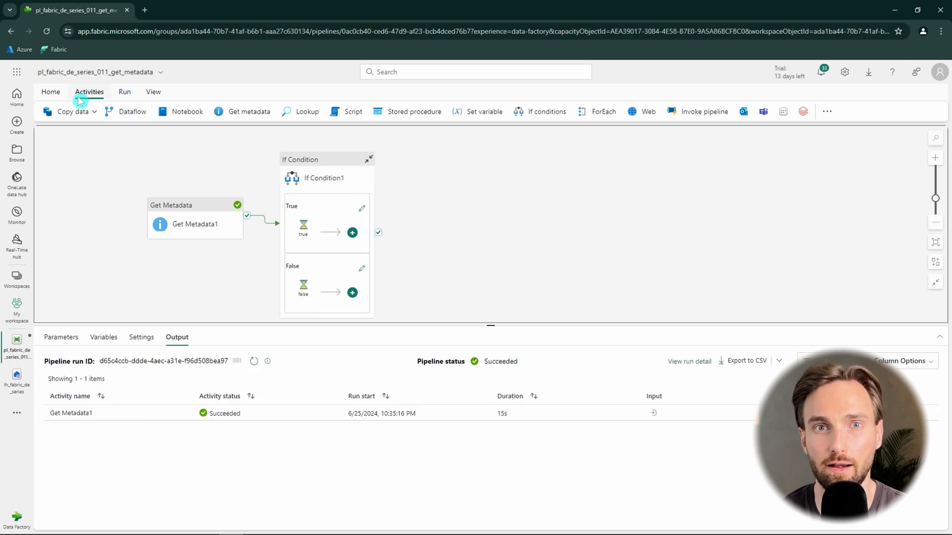
# Run the pipeline so Get Metadata1, If Condition1 and the true Wait all succeed
pyautogui.click(51, 91)
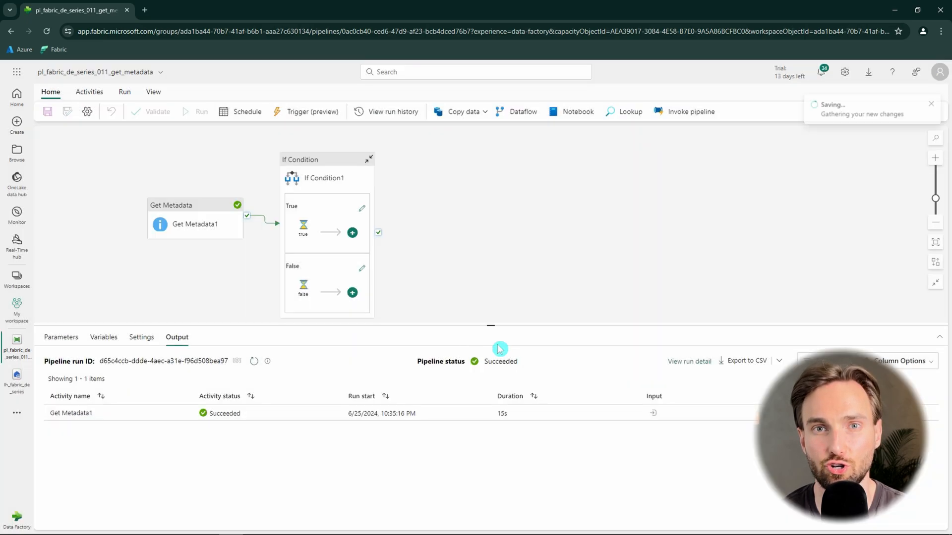
pyautogui.click(201, 111)
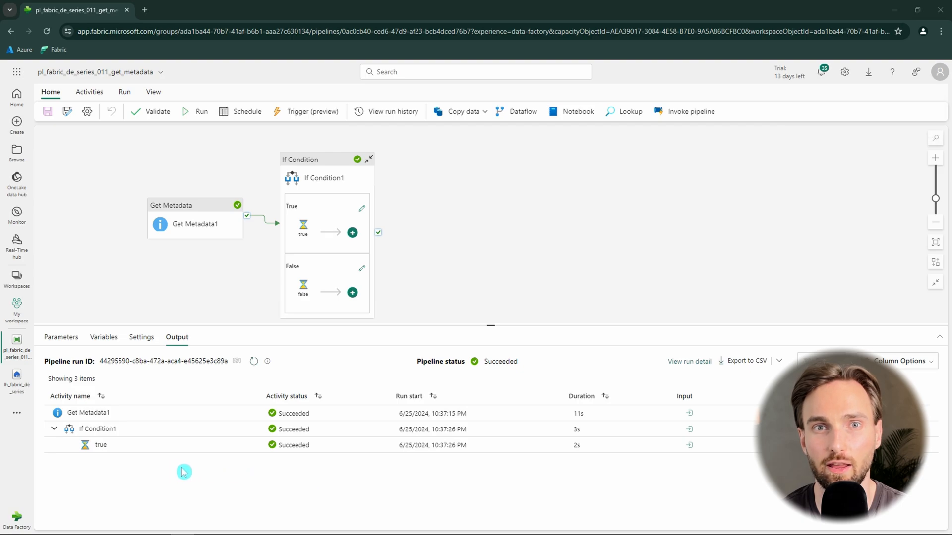
pyautogui.moveTo(165, 449)
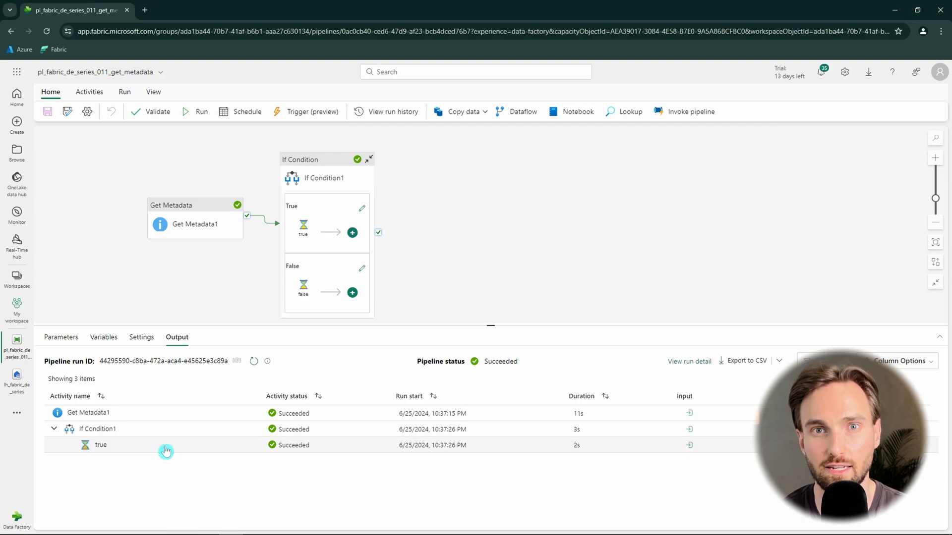
pyautogui.moveTo(156, 453)
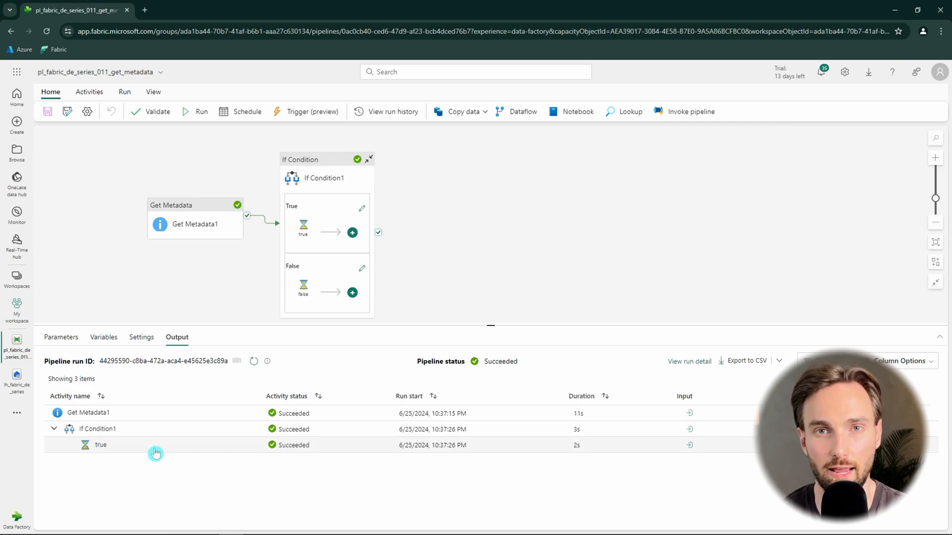
pyautogui.moveTo(247, 454)
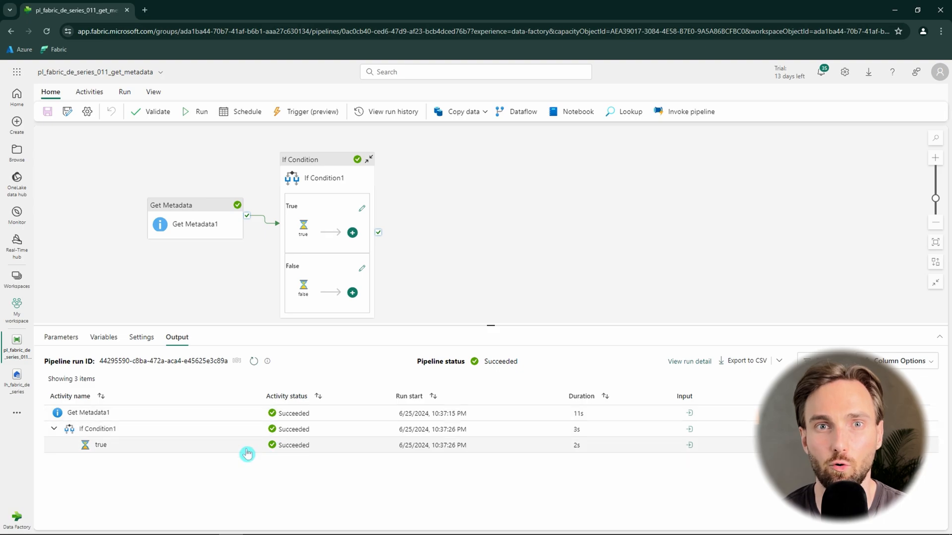